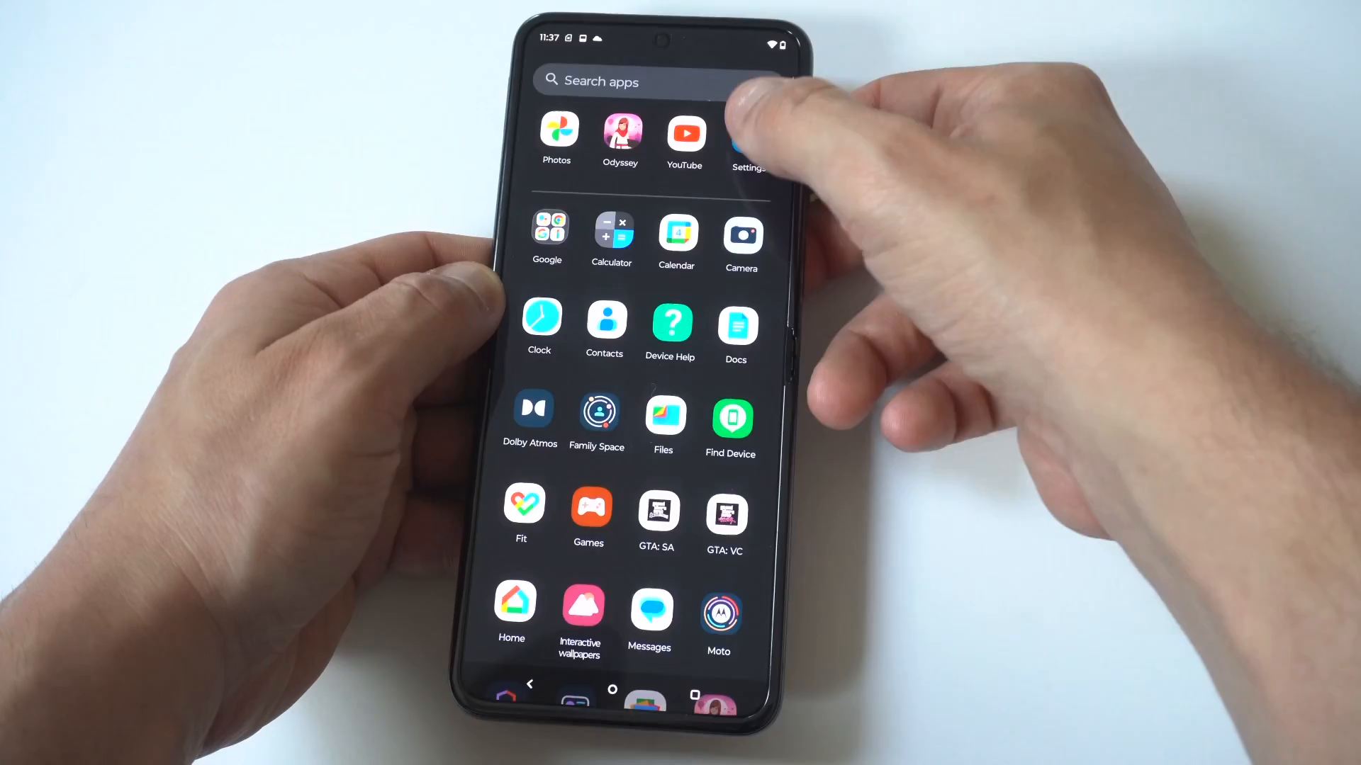
Launch Settings from the app drawer on the Razr Plus
left_click(749, 133)
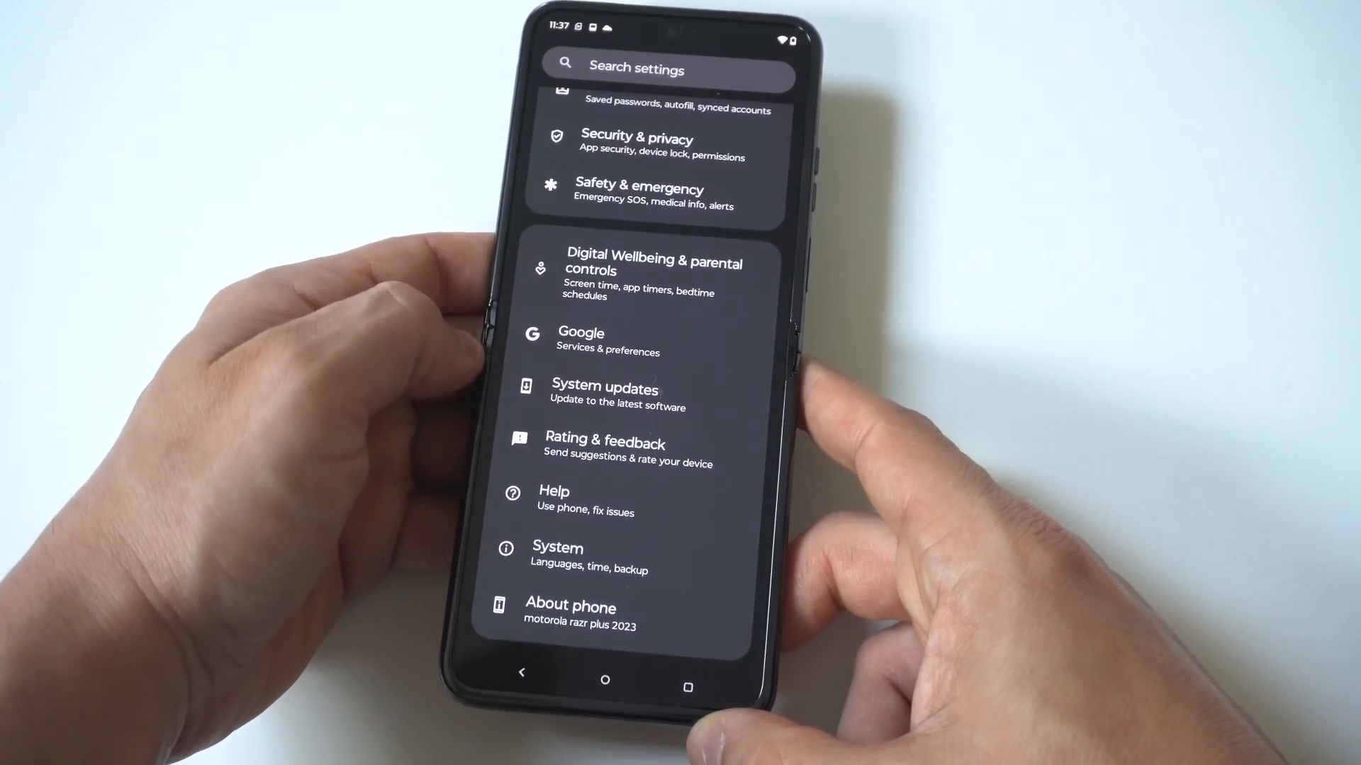
Unlock developer options by tapping Build number repeatedly in About phone
left_click(571, 614)
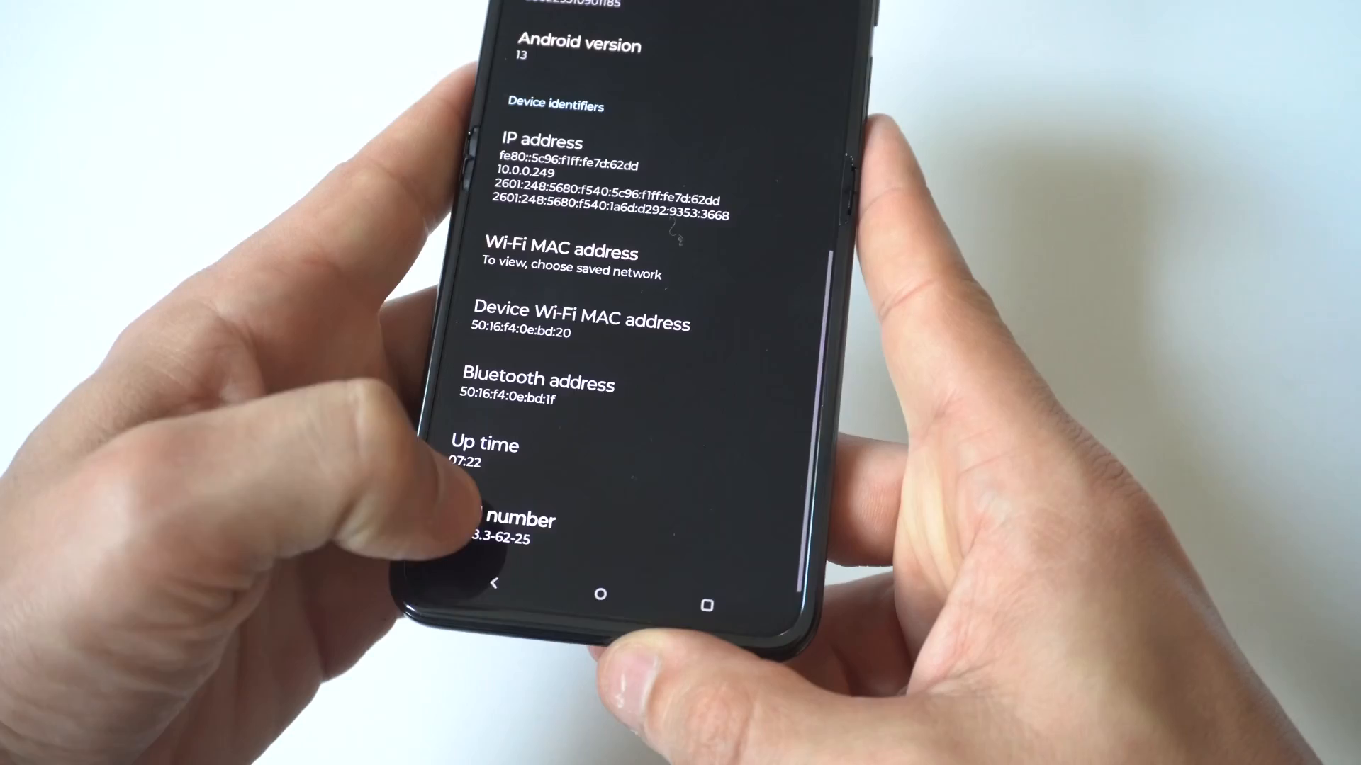
left_click(520, 529)
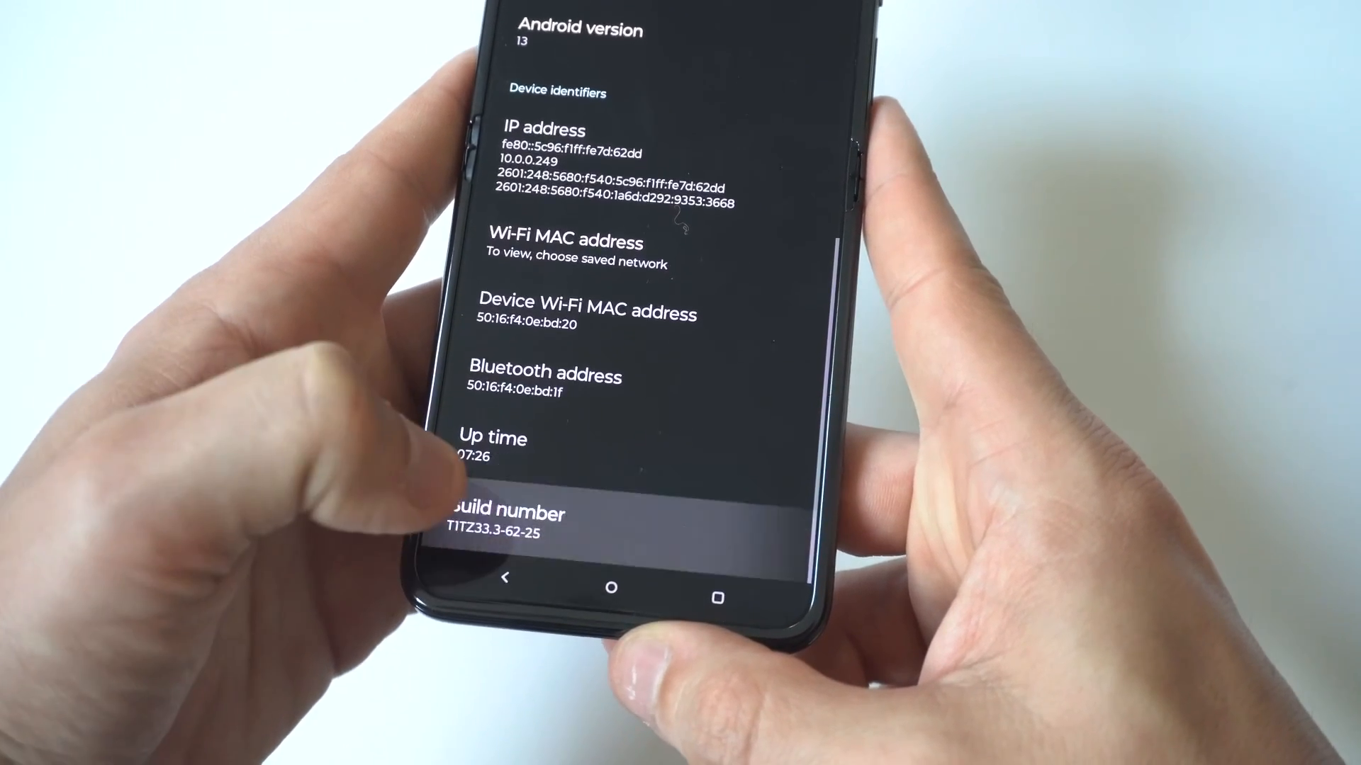
left_click(511, 513)
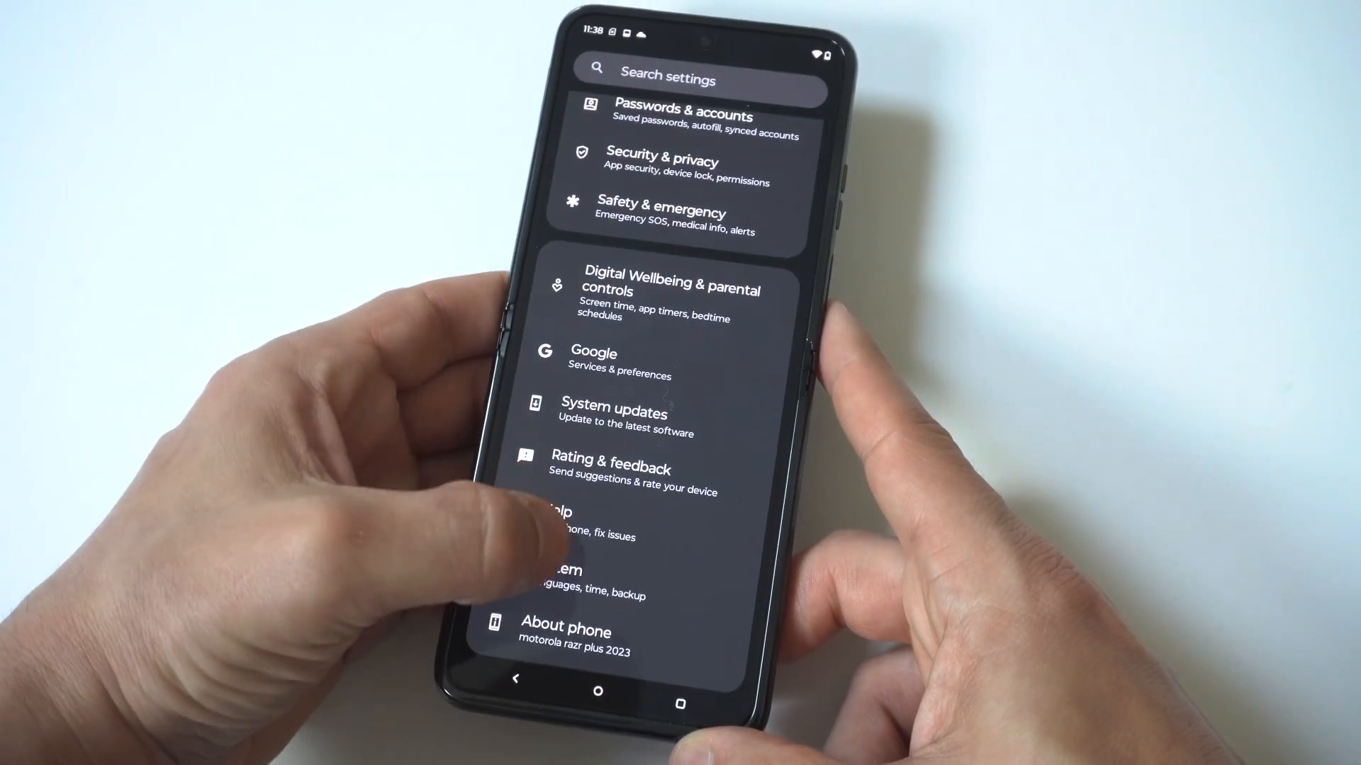
Reach the Developer options page under System with its switch on
left_click(560, 577)
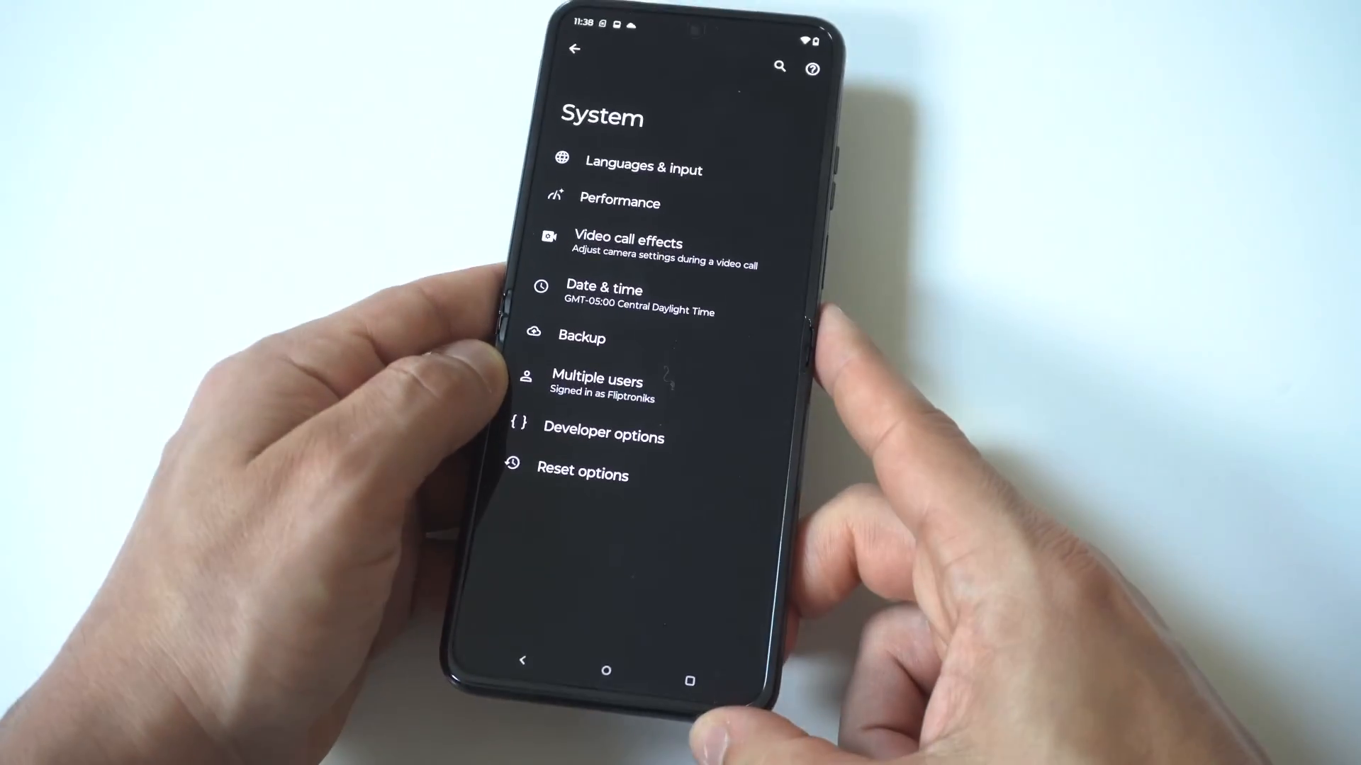
left_click(603, 435)
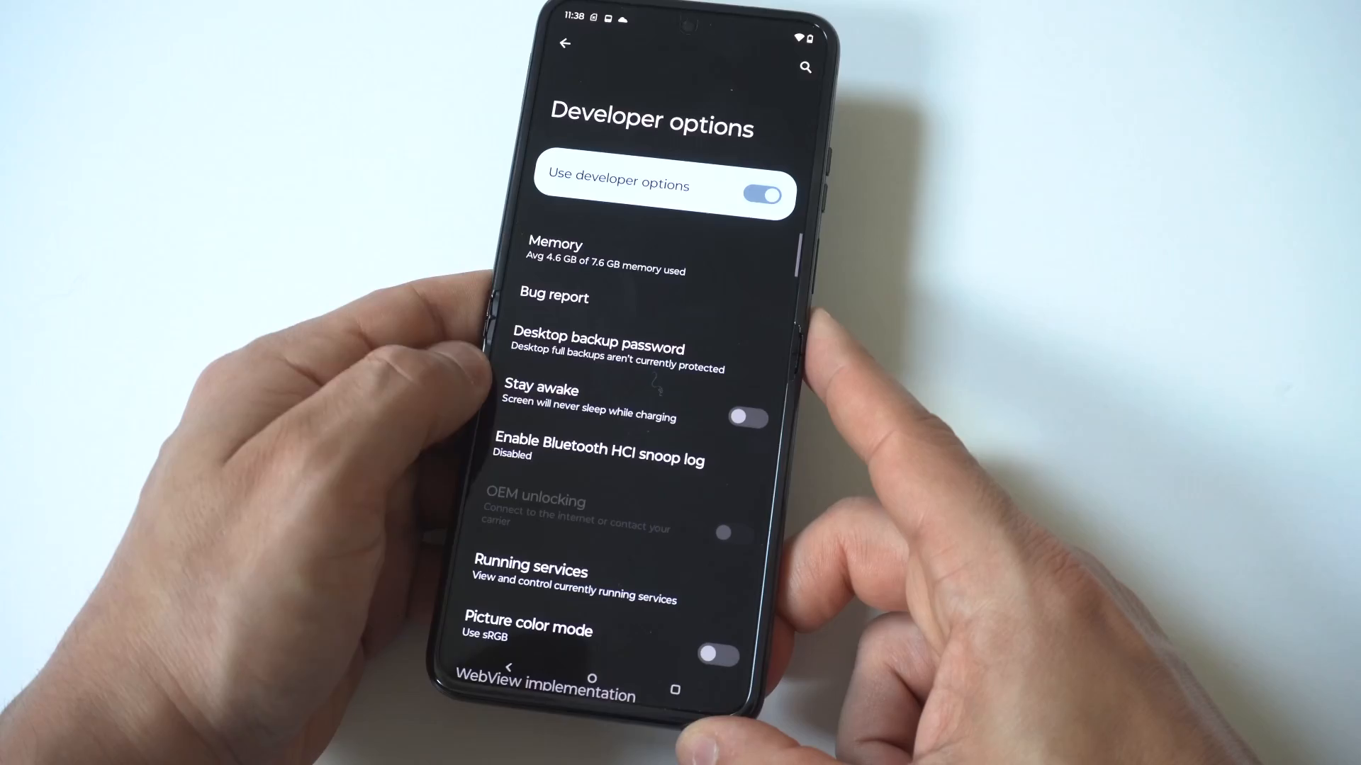
scroll("down", 3)
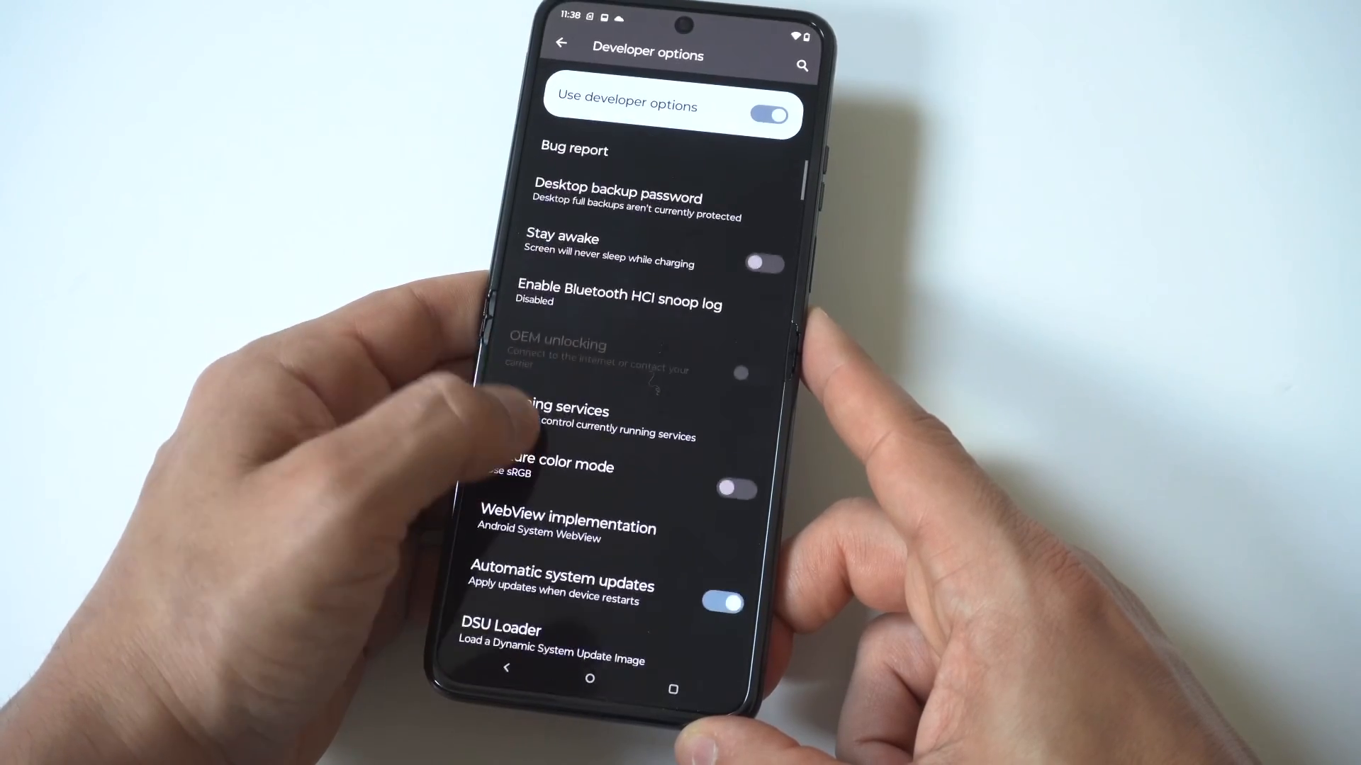
scroll("down", 3)
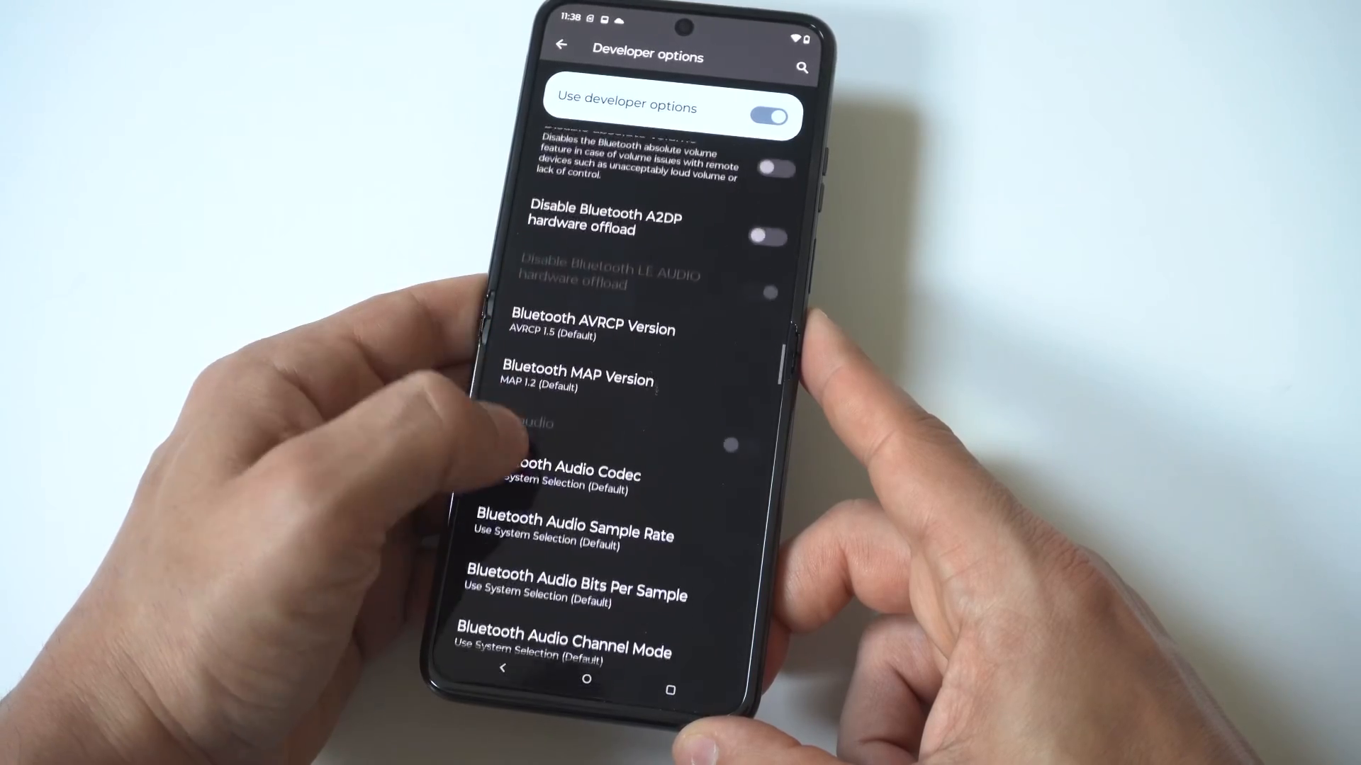
scroll("down", 3)
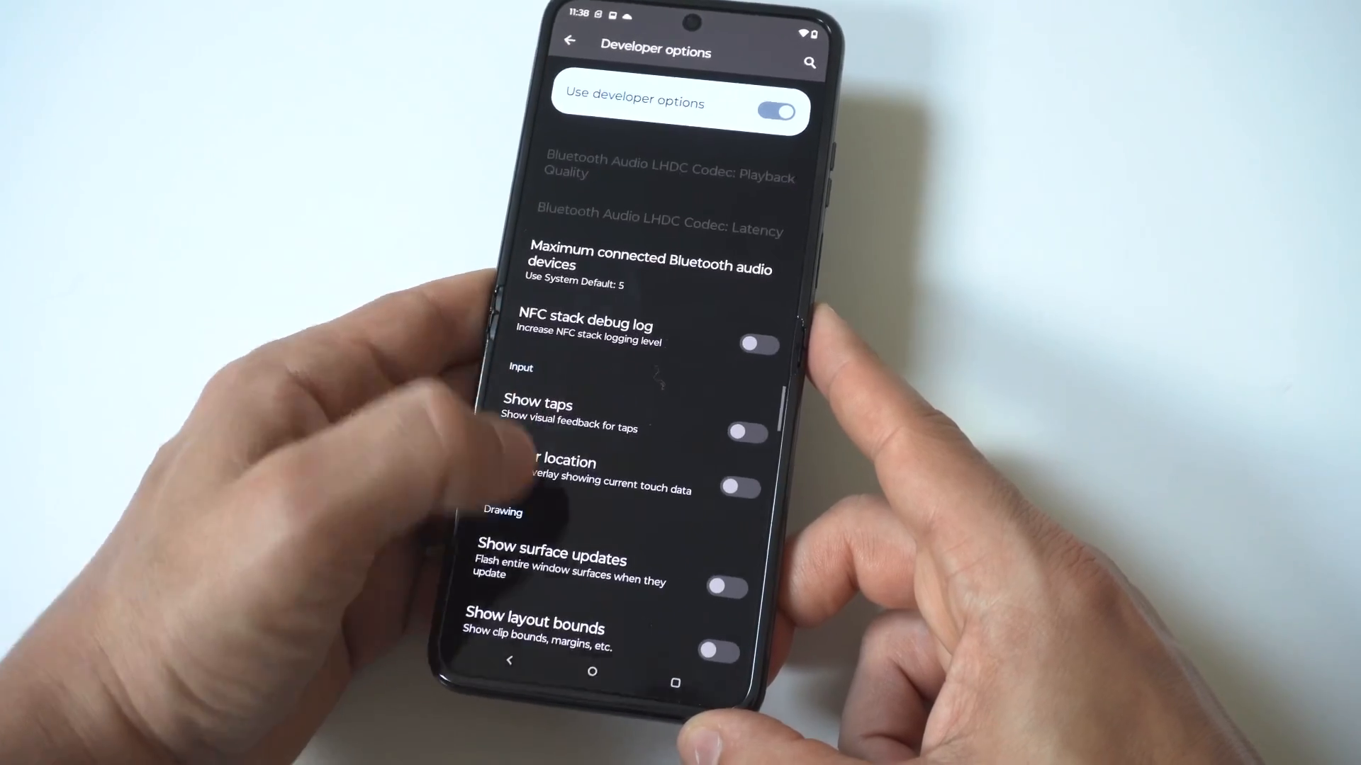